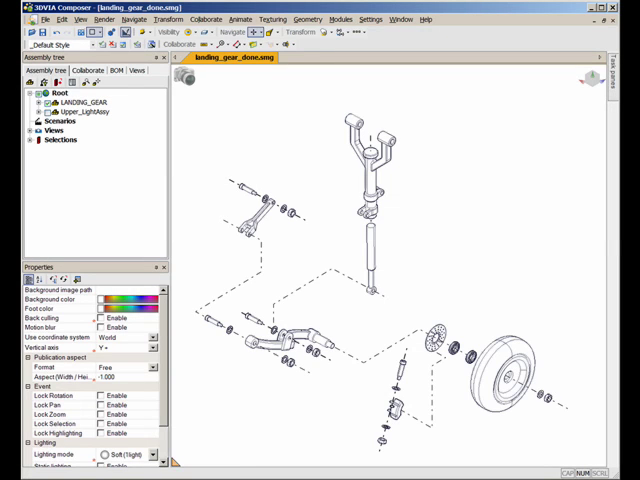
pyautogui.moveTo(520, 315)
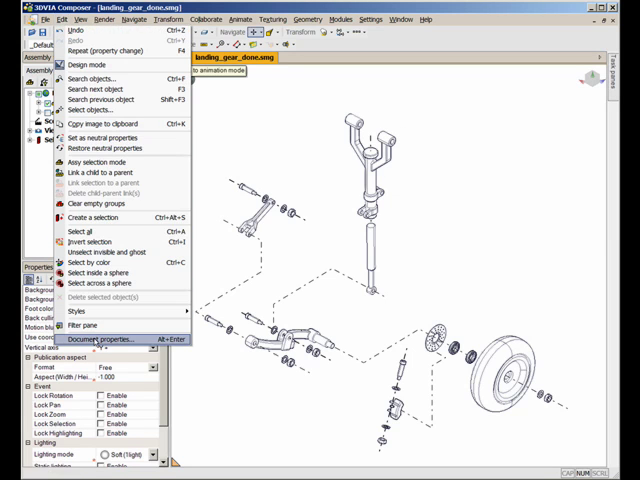
# - Review the current document properties and the default document properties
pyautogui.click(96, 339)
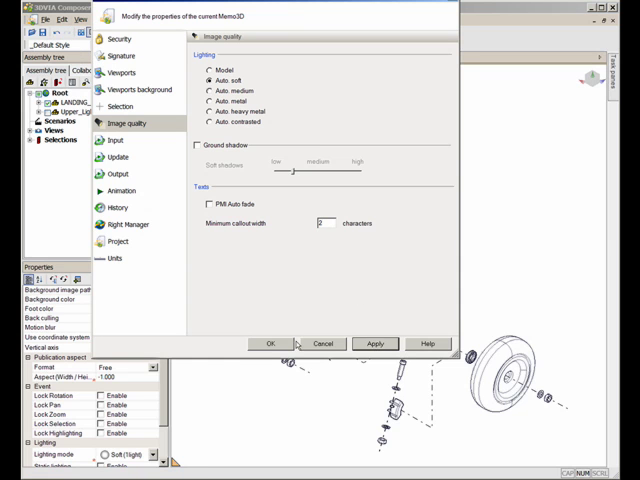
pyautogui.click(269, 343)
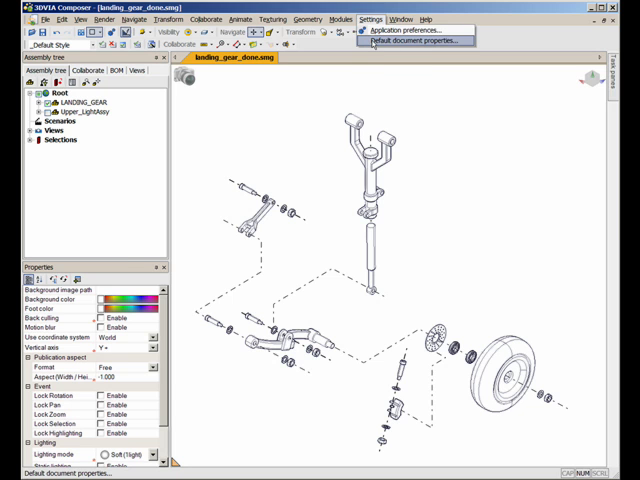
pyautogui.click(409, 40)
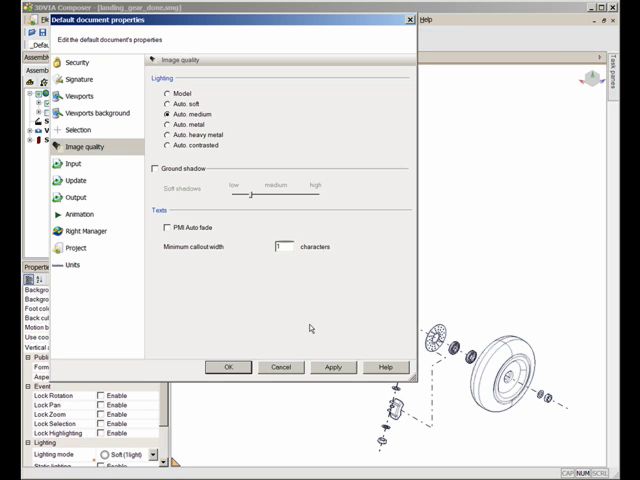
pyautogui.click(229, 367)
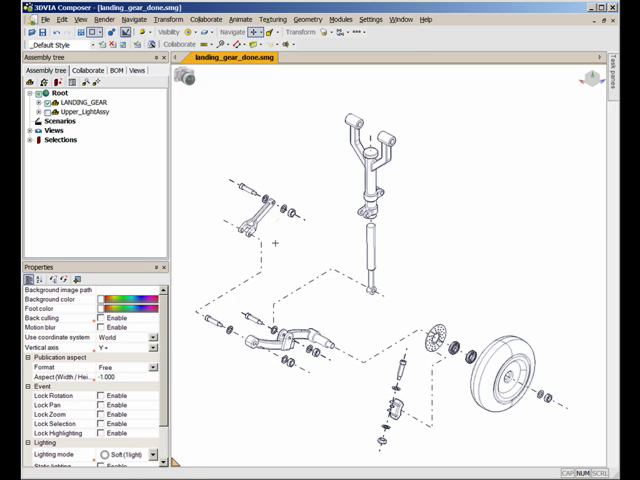
# - Set the BOM id definition to apply to all parts and browse the BOM list
pyautogui.click(88, 112)
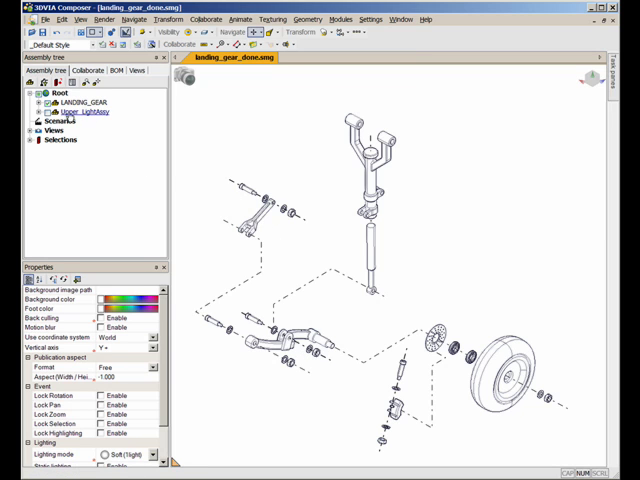
pyautogui.click(37, 101)
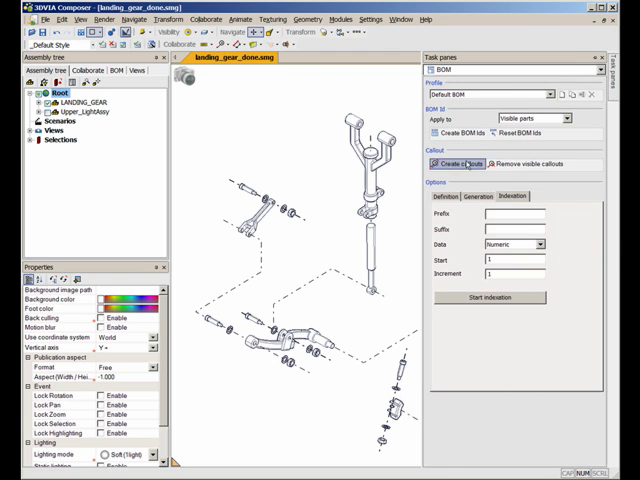
pyautogui.click(441, 196)
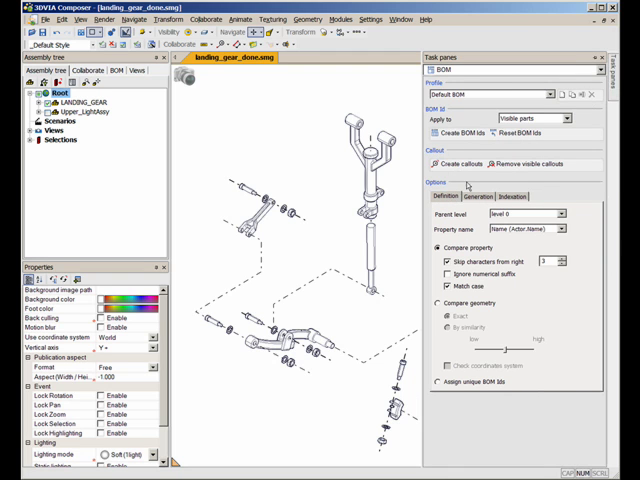
pyautogui.click(563, 118)
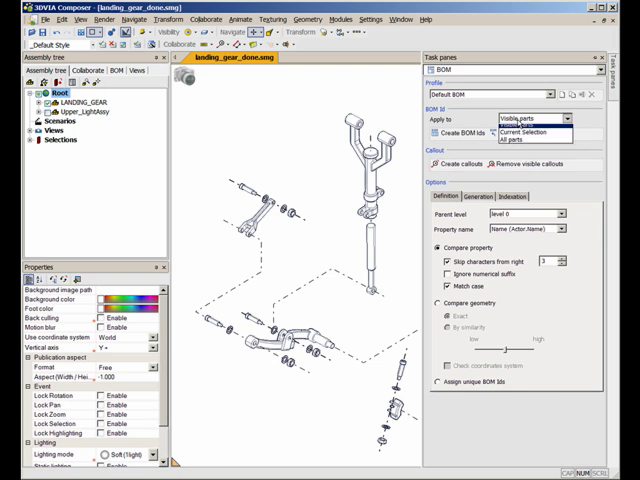
pyautogui.click(508, 139)
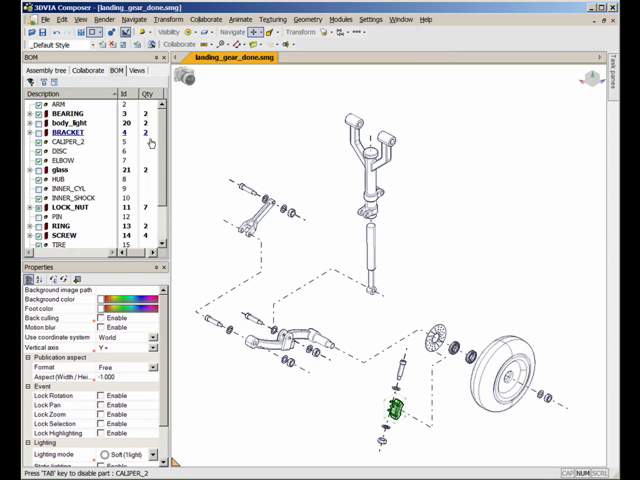
pyautogui.scroll(-3)
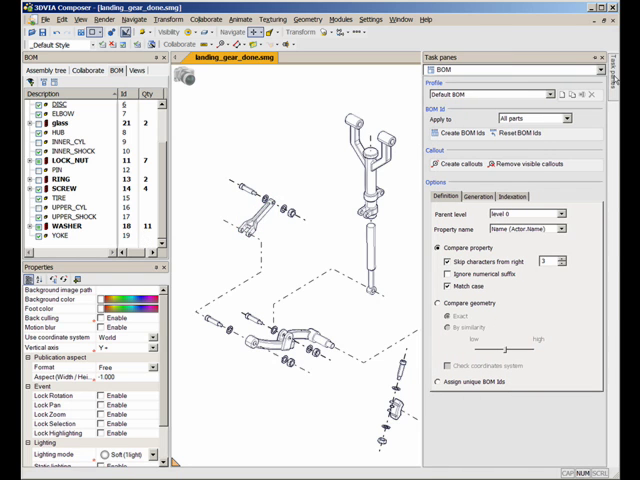
# - Reset BOM ids, regenerate at parent level 3, then by VendorPartDescription, and clear
pyautogui.click(513, 133)
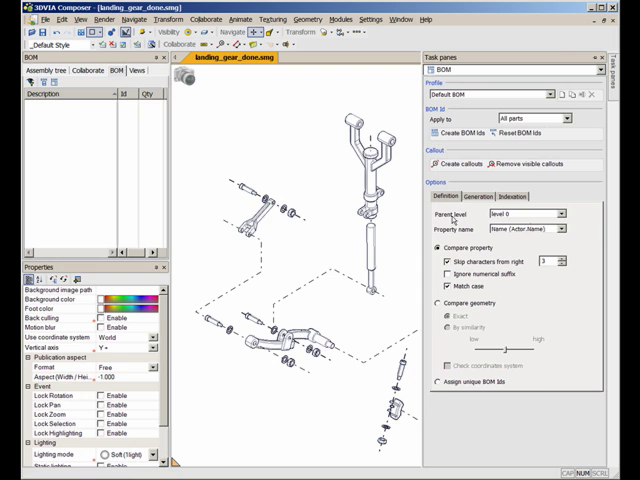
pyautogui.click(568, 213)
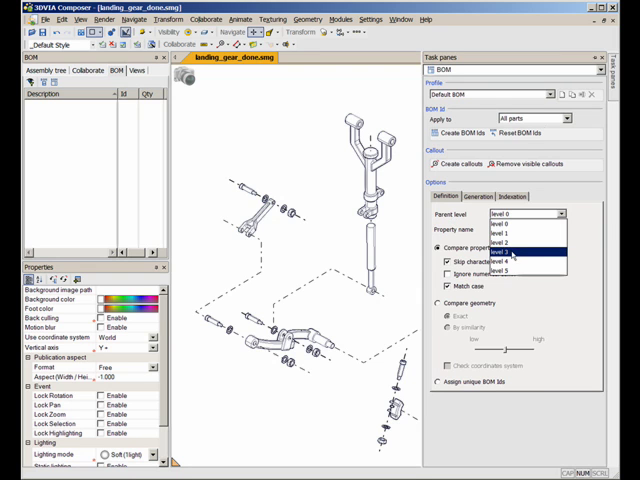
pyautogui.click(507, 251)
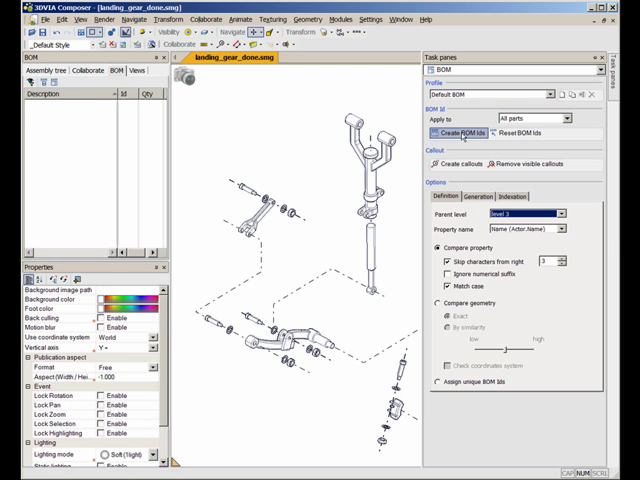
pyautogui.click(460, 132)
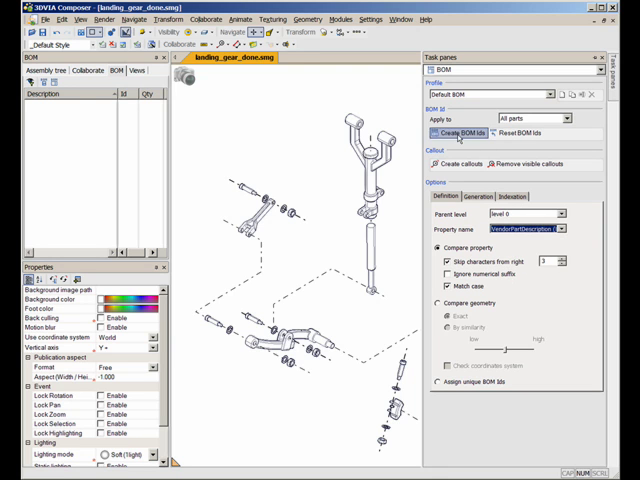
pyautogui.click(455, 133)
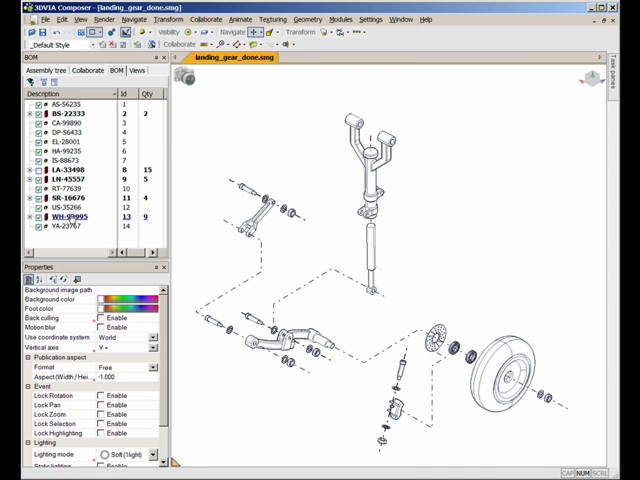
pyautogui.click(62, 142)
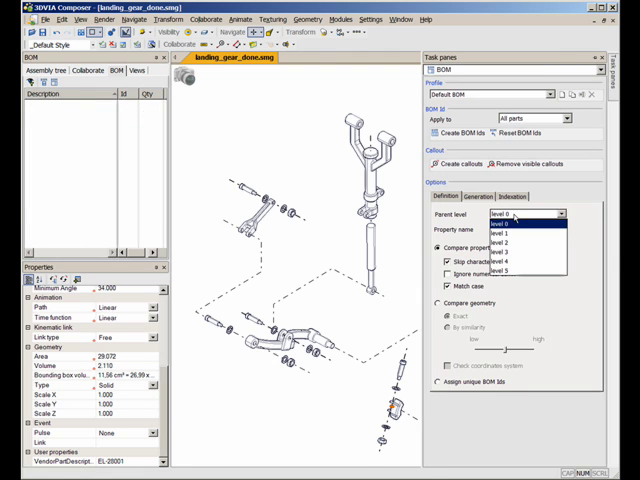
# - Regenerate BOM ids for visible parts at level 0; attach callouts at closest point to center
pyautogui.click(505, 214)
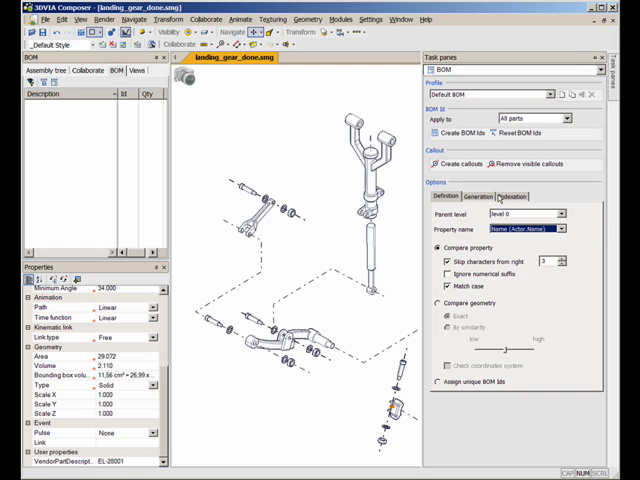
pyautogui.click(567, 118)
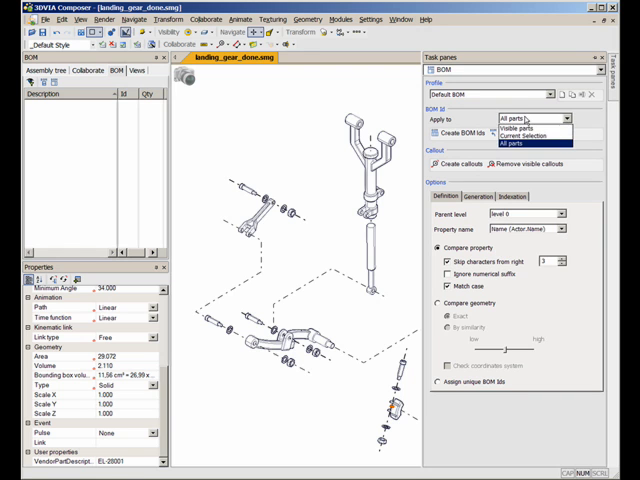
pyautogui.click(520, 128)
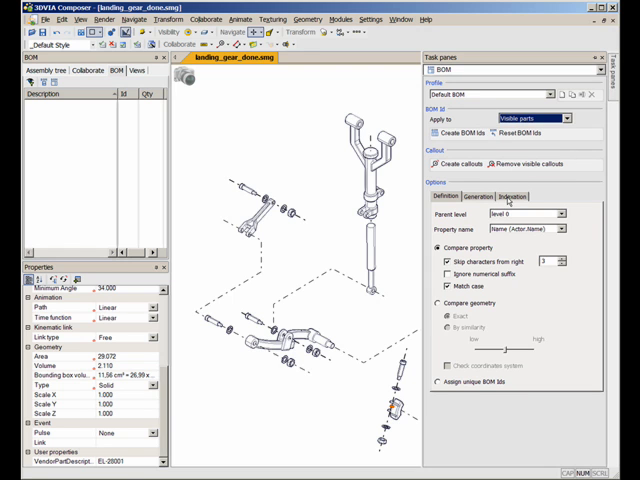
pyautogui.moveTo(451, 133)
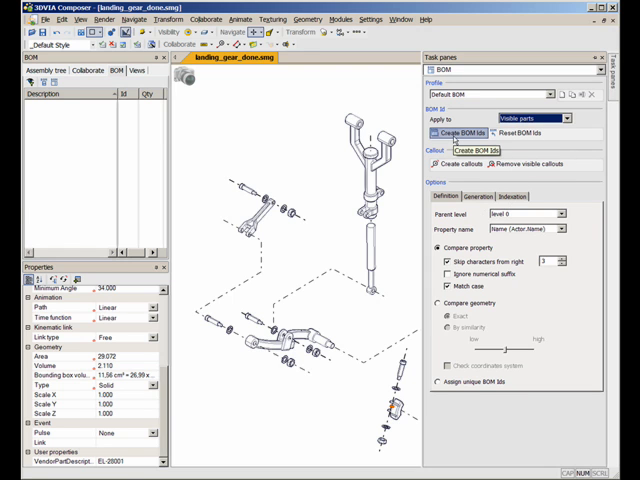
pyautogui.click(454, 133)
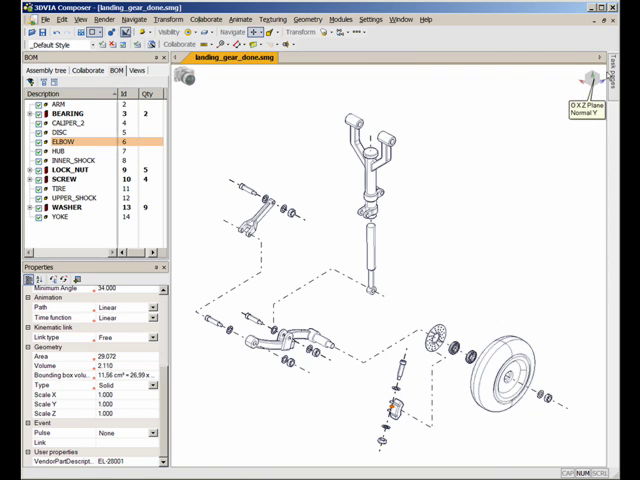
pyautogui.click(120, 70)
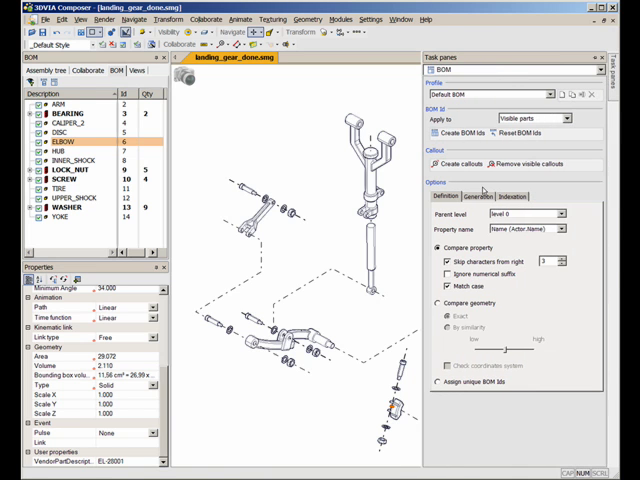
pyautogui.moveTo(480, 307)
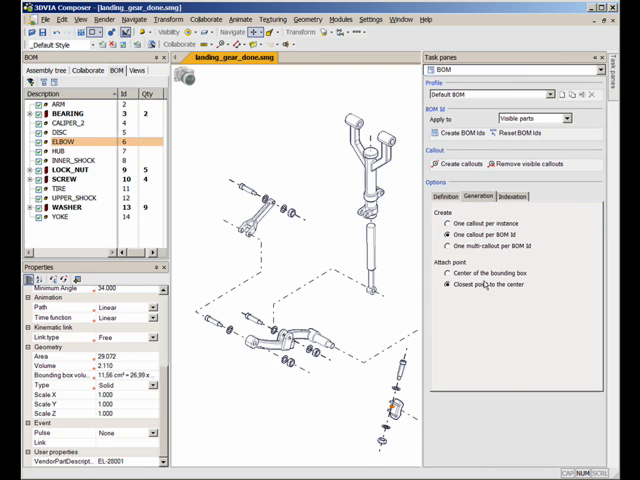
pyautogui.click(512, 196)
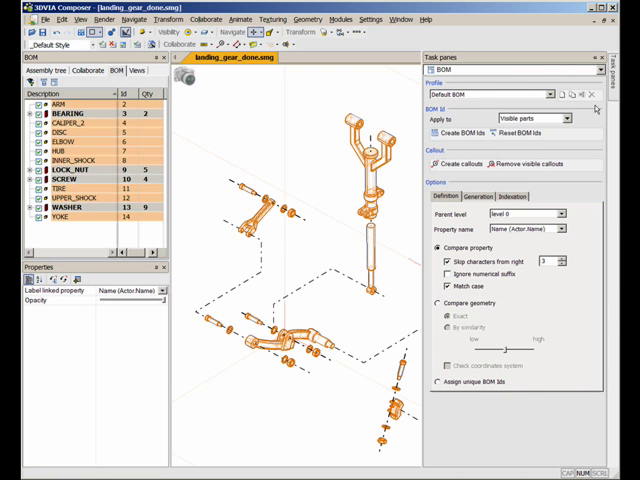
pyautogui.moveTo(455, 164)
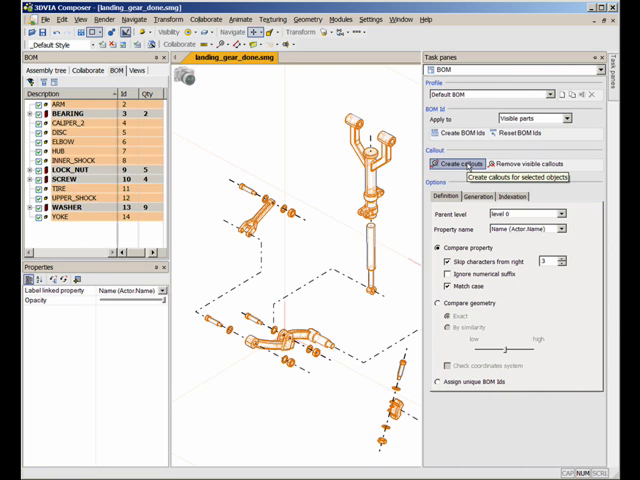
# - Create callouts for all parts, switching auto alignment from Circle to Perimetric
pyautogui.click(461, 164)
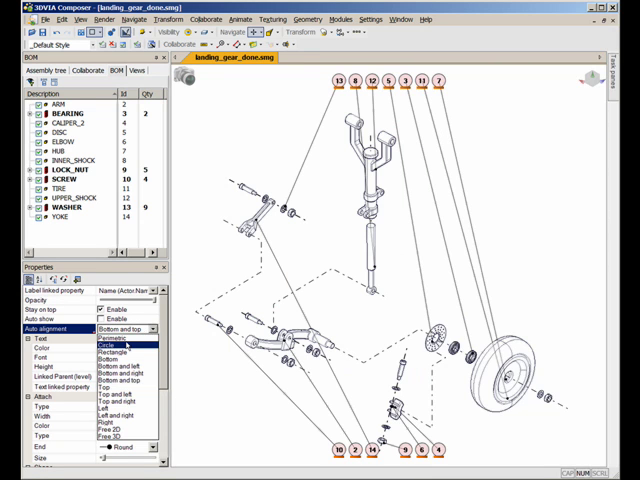
pyautogui.click(108, 339)
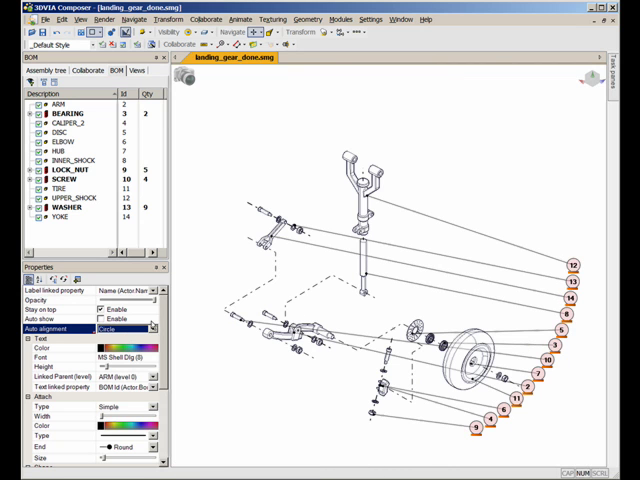
pyautogui.click(125, 327)
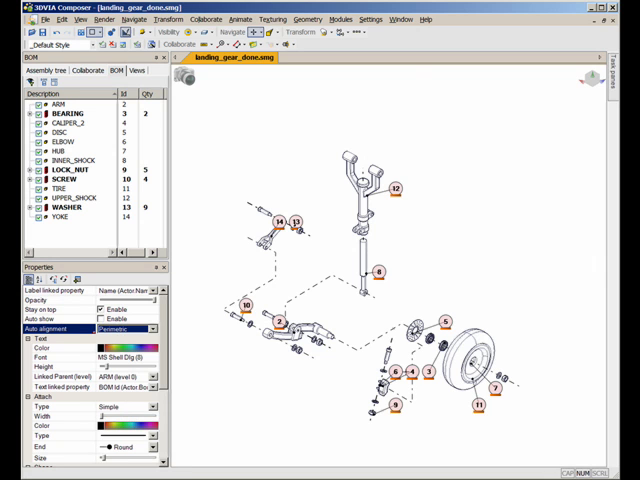
pyautogui.moveTo(434, 252)
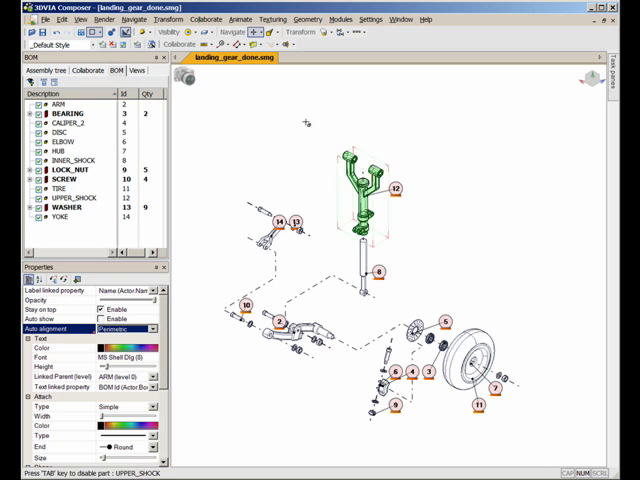
# - Apply the PlainCallout style, adjust the HUB part's callout, then clear the selection
pyautogui.click(52, 44)
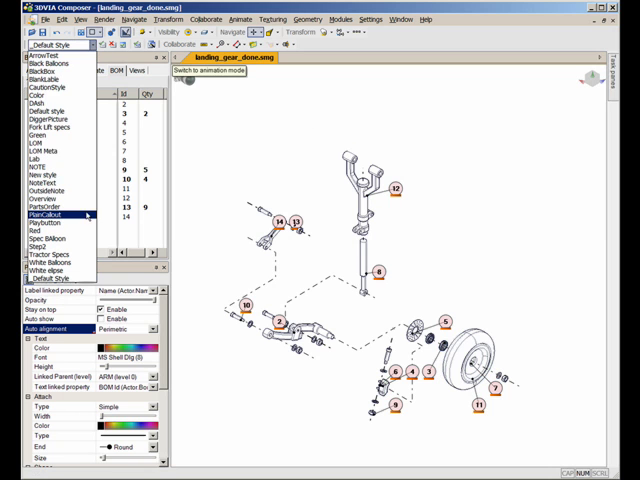
pyautogui.click(50, 215)
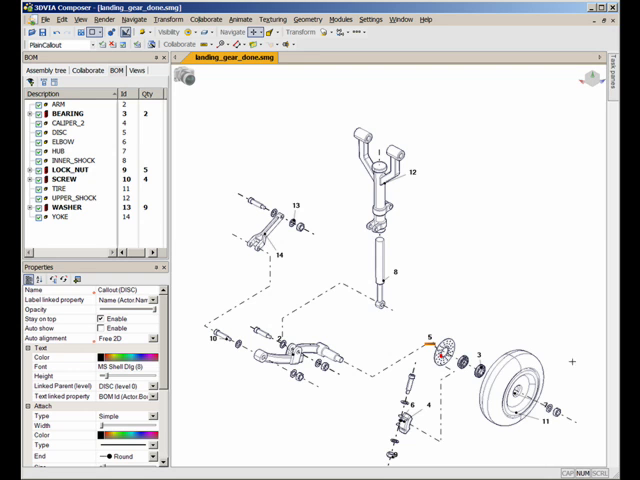
pyautogui.click(540, 408)
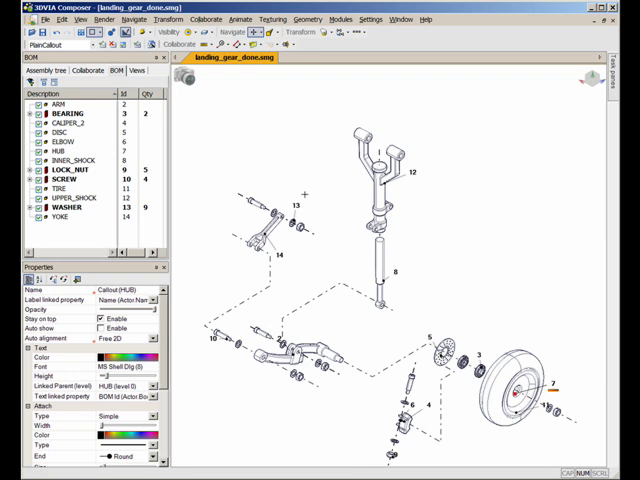
pyautogui.moveTo(347, 315)
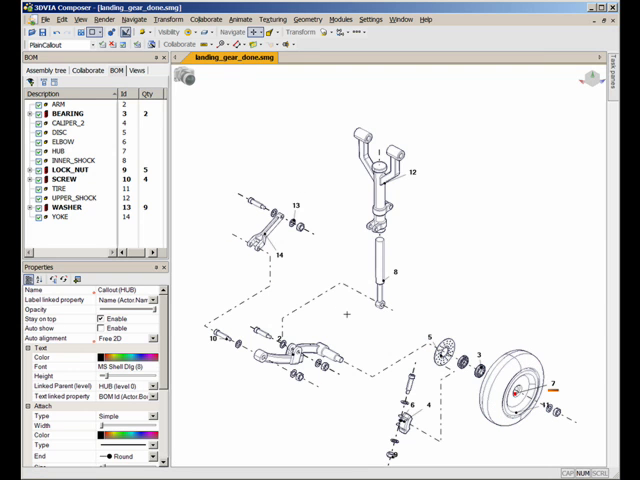
pyautogui.click(139, 70)
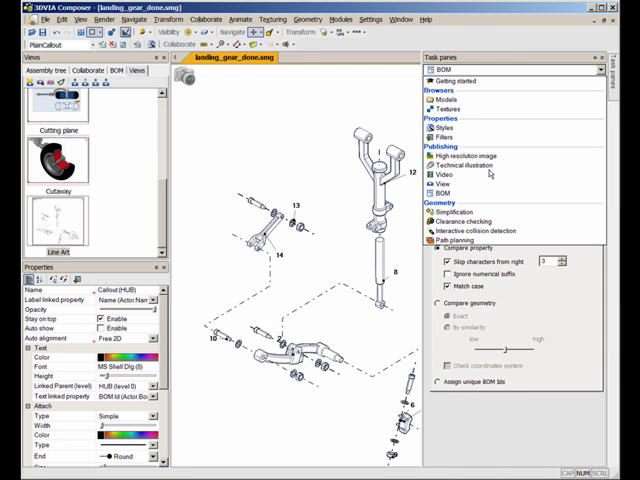
# - Enable hidden-line removal and a BOM table positioned on the right for vectorization
pyautogui.click(467, 166)
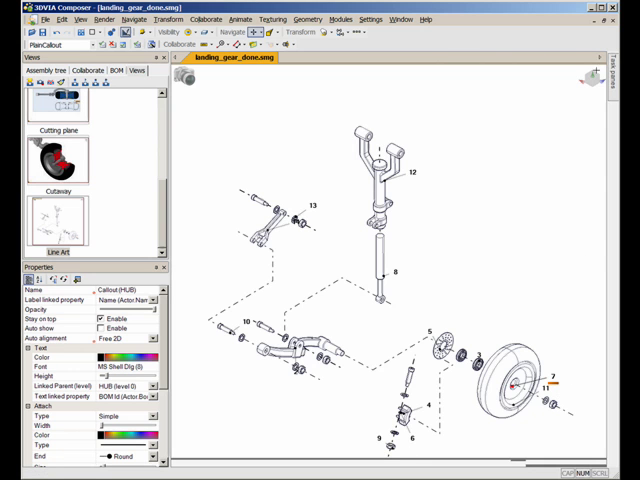
pyautogui.click(614, 70)
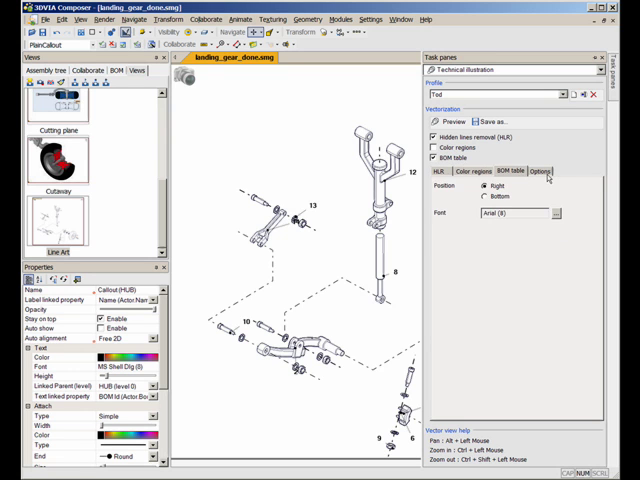
pyautogui.click(544, 171)
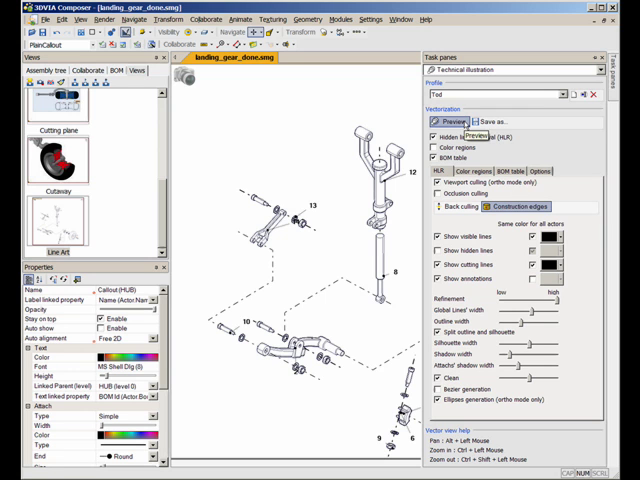
# - Preview the vectorized landing gear line art with its Id, Description and Qty table
pyautogui.click(436, 117)
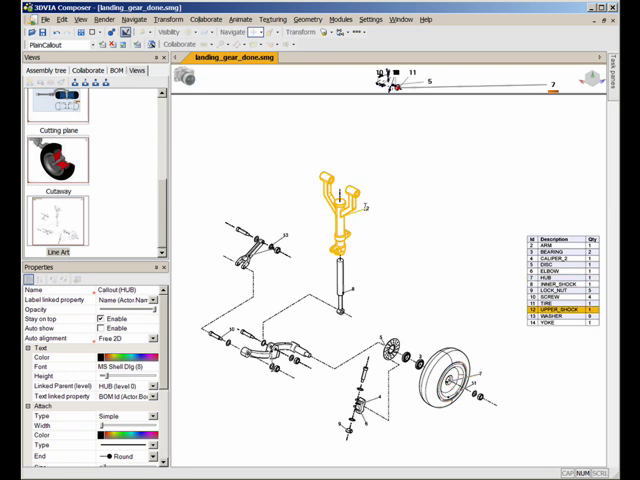
pyautogui.moveTo(430, 282)
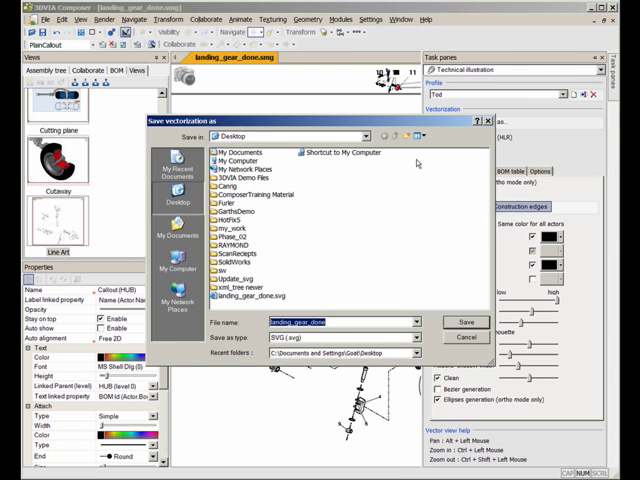
# - Save the illustration as landing_gear_done.svg on the Desktop, replacing the existing file
pyautogui.click(243, 297)
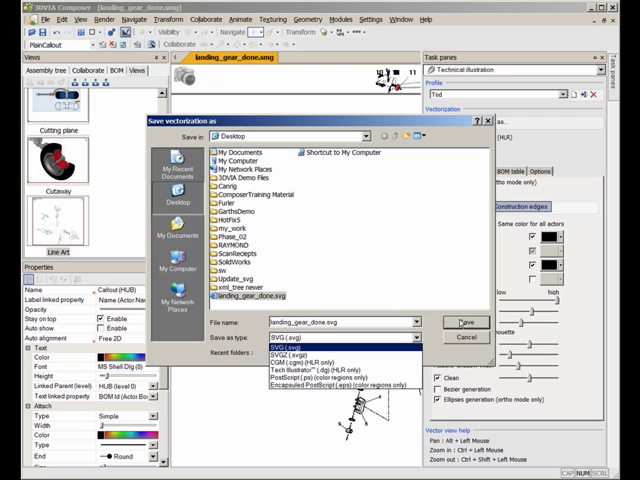
pyautogui.click(466, 322)
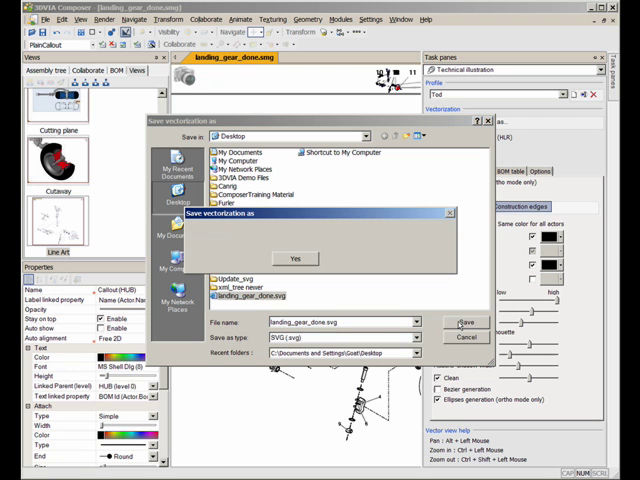
pyautogui.click(294, 259)
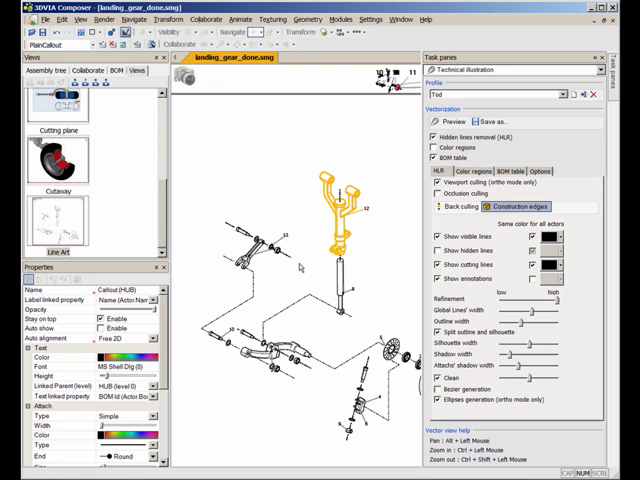